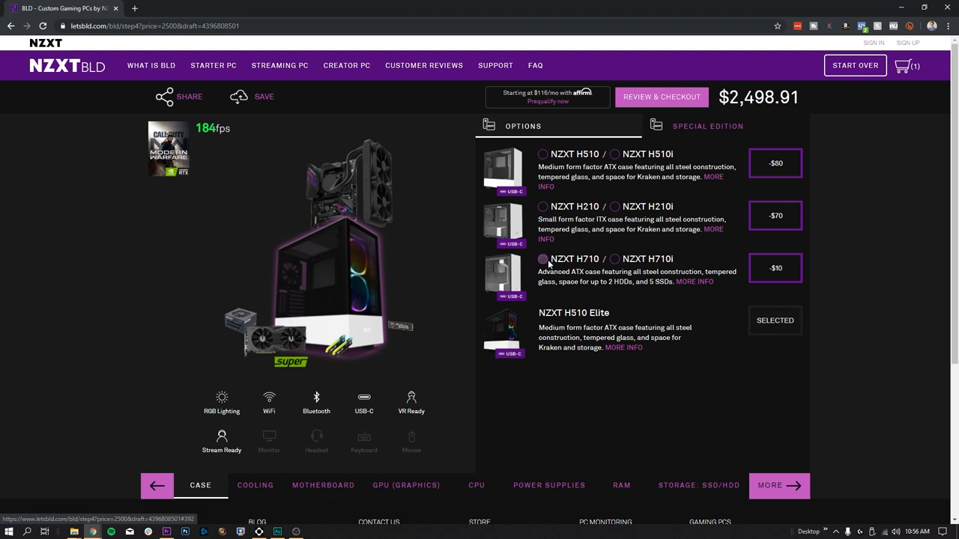
Select the NZXT H710 case, dropping the total to $2,488.91, and view cooling options
left_click(542, 259)
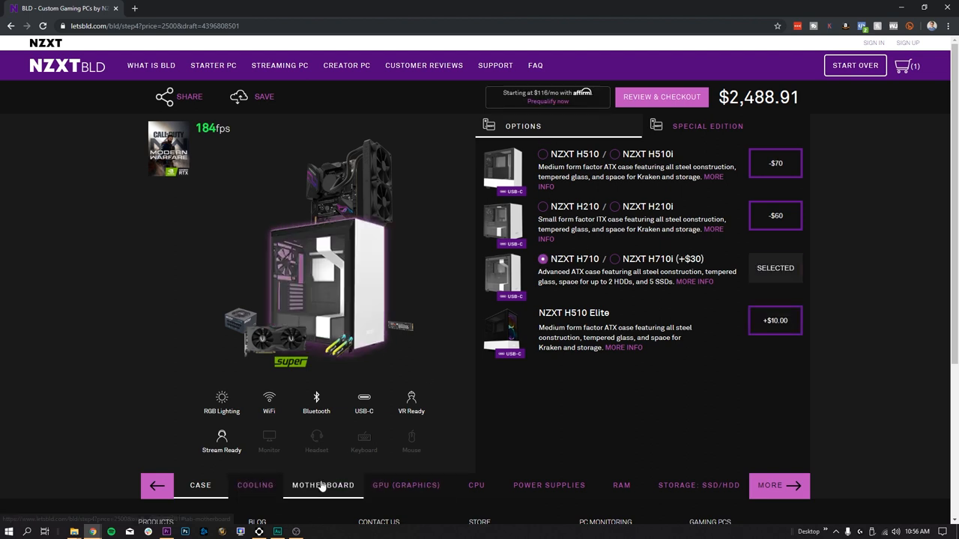
left_click(255, 486)
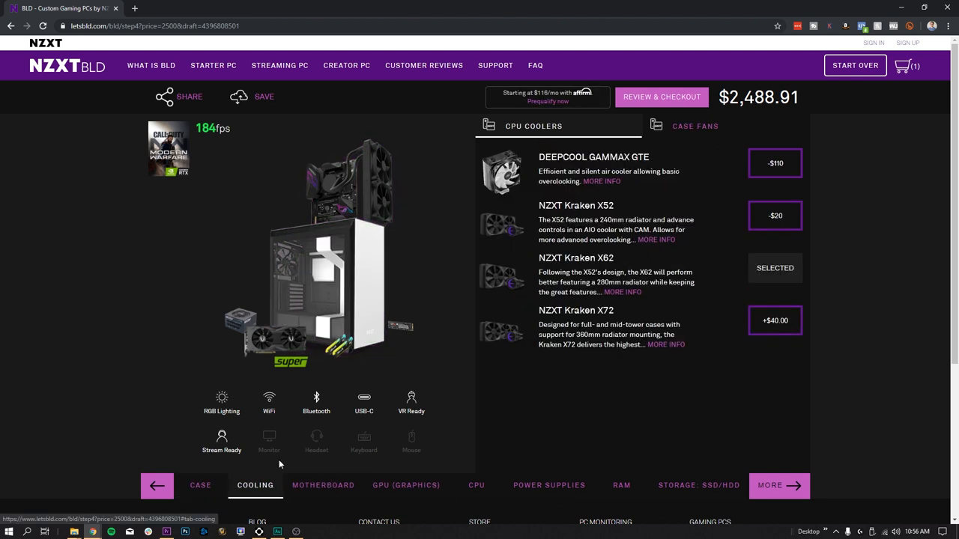